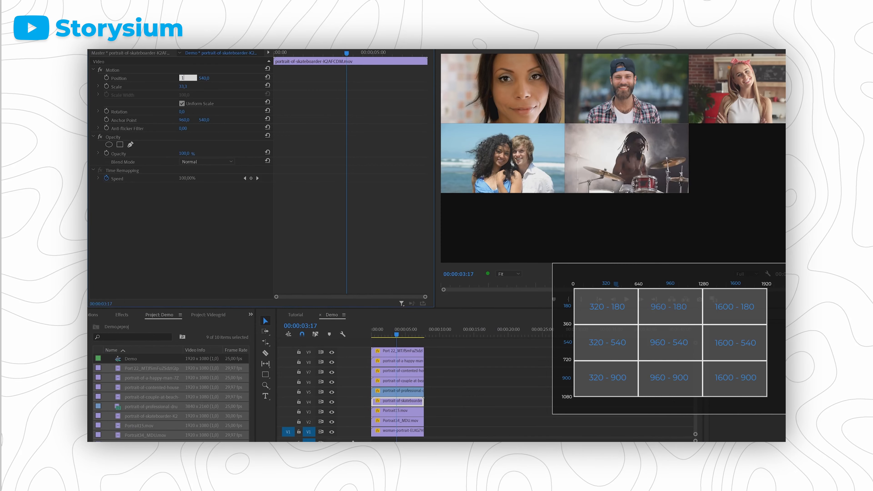
# Step: Browse down the current page, then return to the first browser tab
pyautogui.click(397, 421)
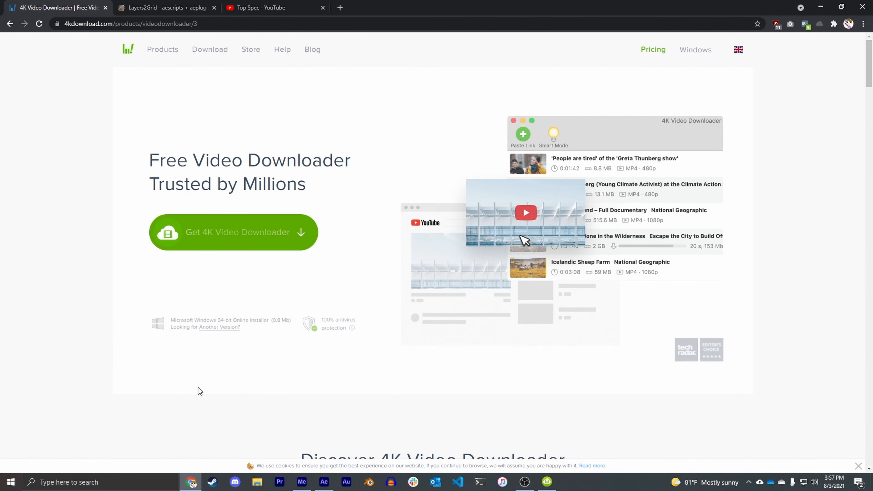
pyautogui.scroll(-3)
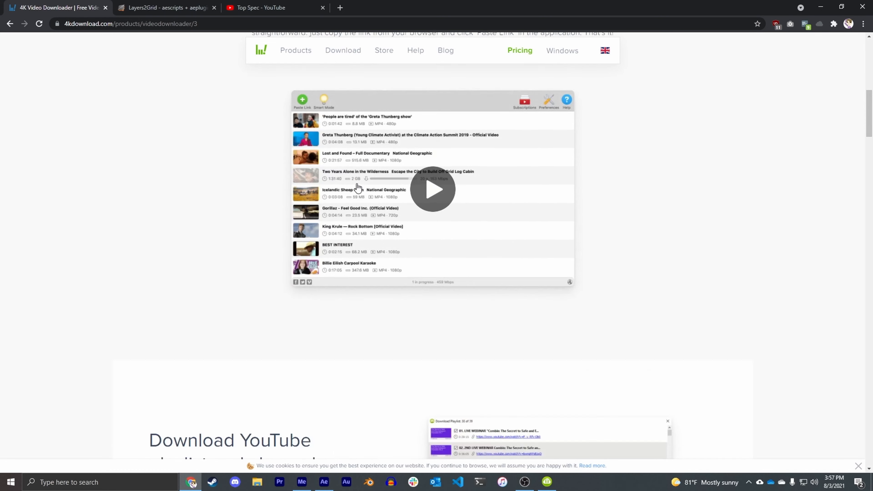
pyautogui.scroll(-3)
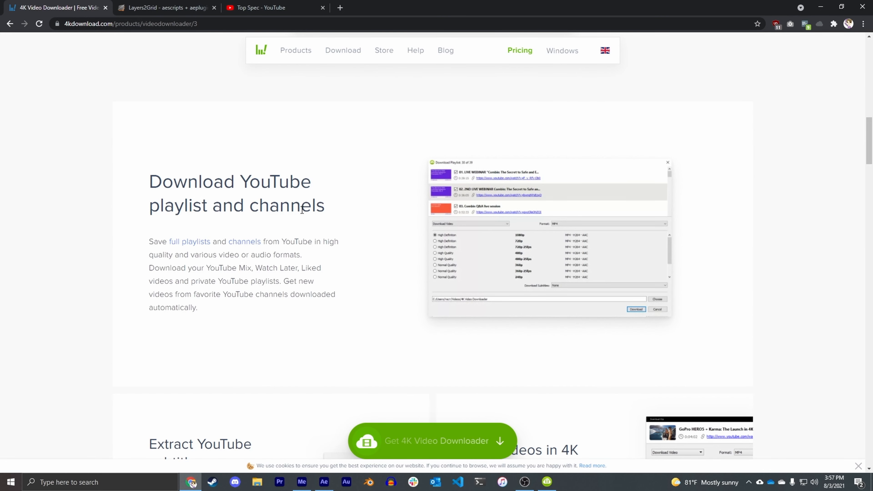
pyautogui.scroll(-3)
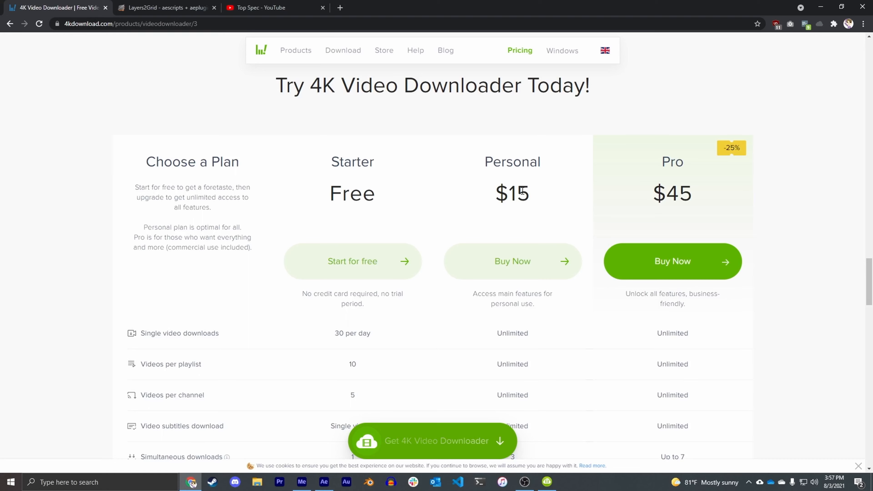
pyautogui.click(274, 7)
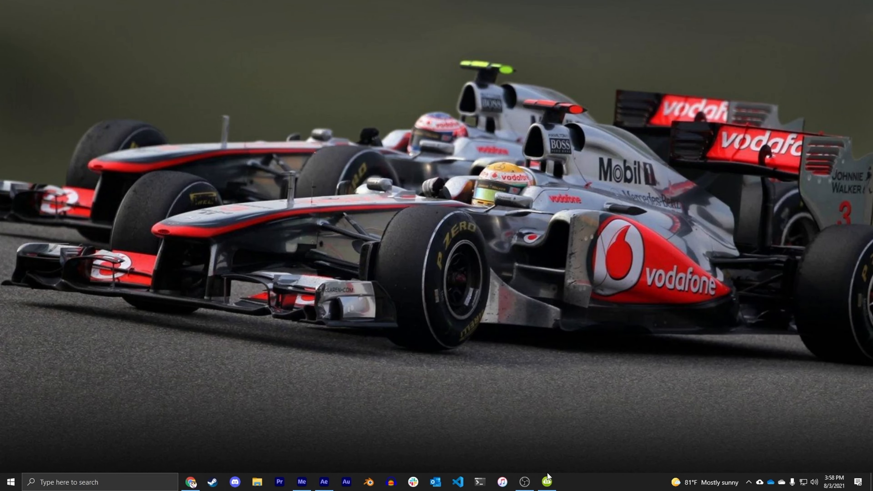
# Step: Launch 4K Video Downloader from the taskbar and bring up the channel download dialog
pyautogui.click(546, 482)
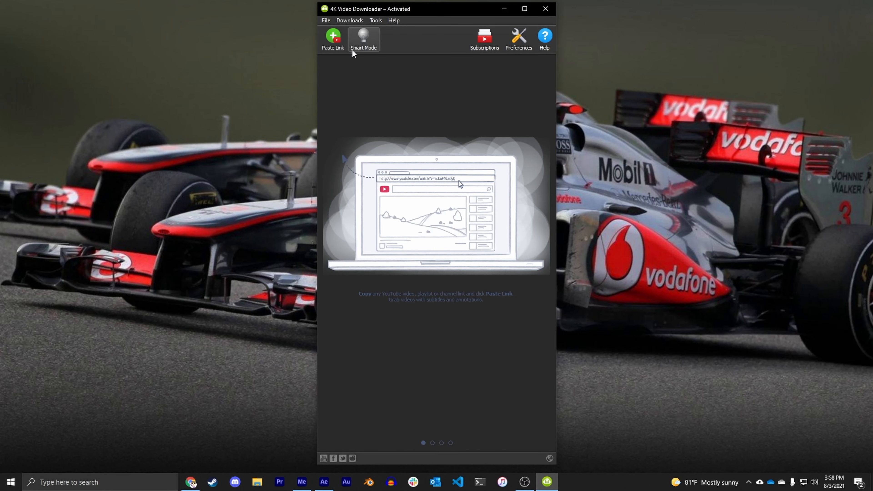
pyautogui.click(332, 38)
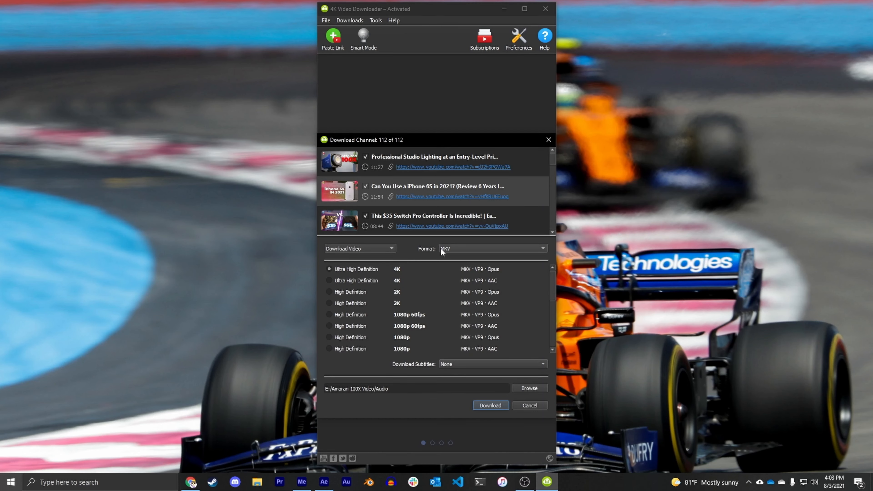
pyautogui.moveTo(397, 266)
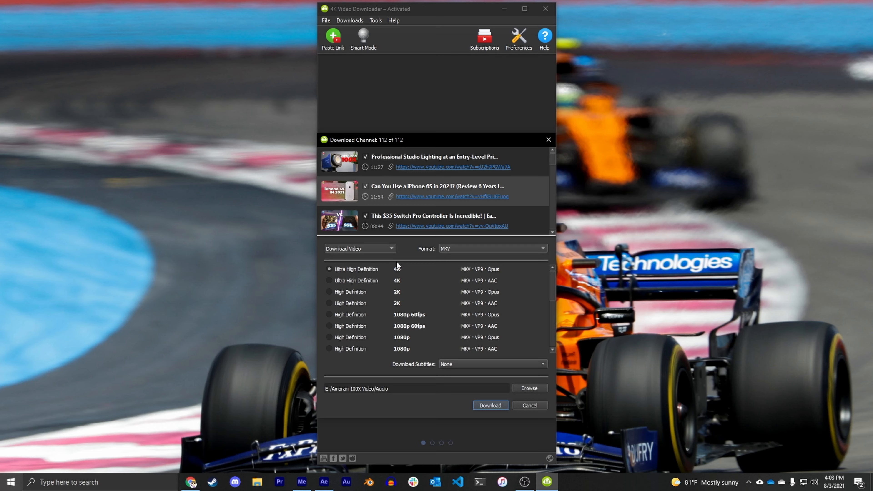
# Step: Switch the channel download format from MKV to MP4 to compare the offered qualities
pyautogui.scroll(-3)
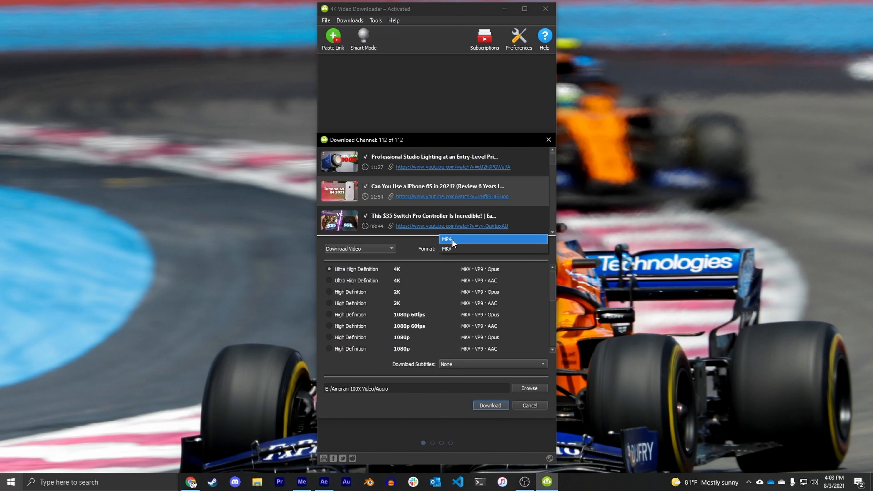
pyautogui.click(448, 239)
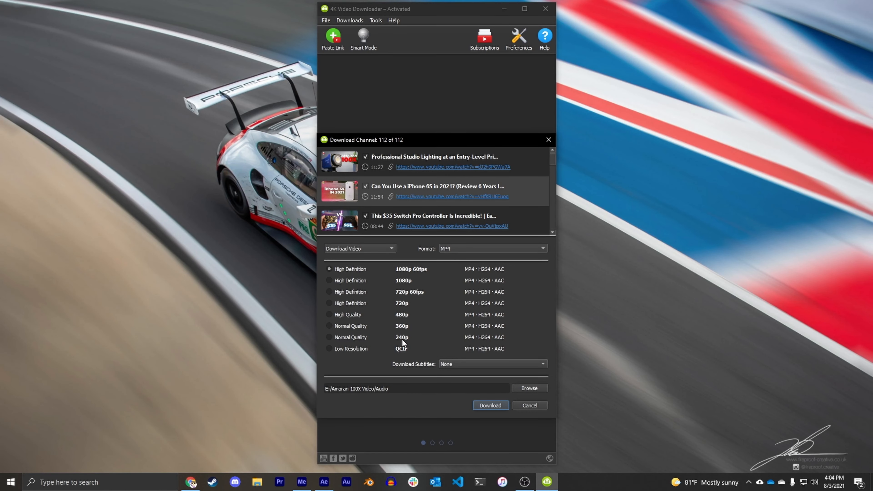
pyautogui.moveTo(459, 266)
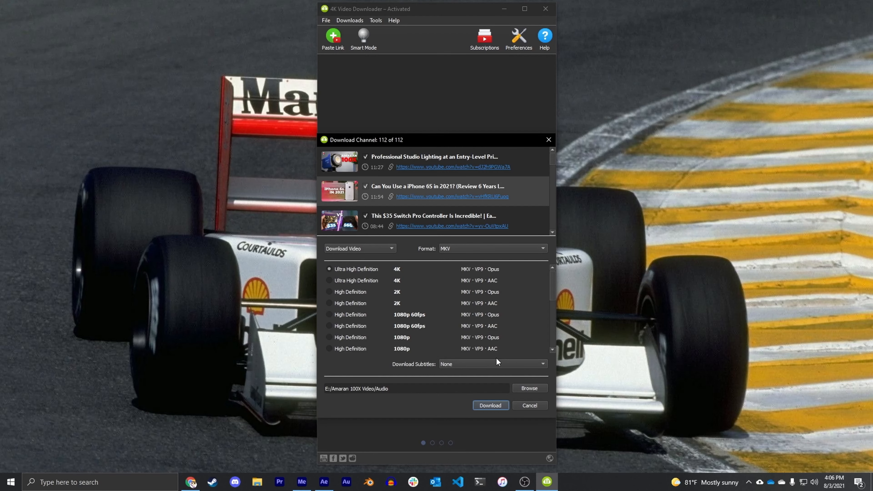
pyautogui.moveTo(529, 388)
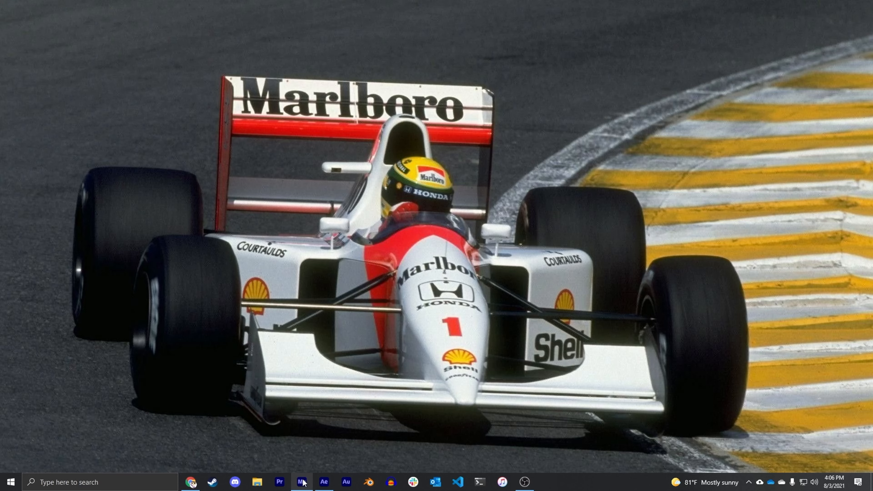
# Step: Browse the TS Channel Download 720p folder of 200 downloaded videos in File Explorer
pyautogui.click(301, 481)
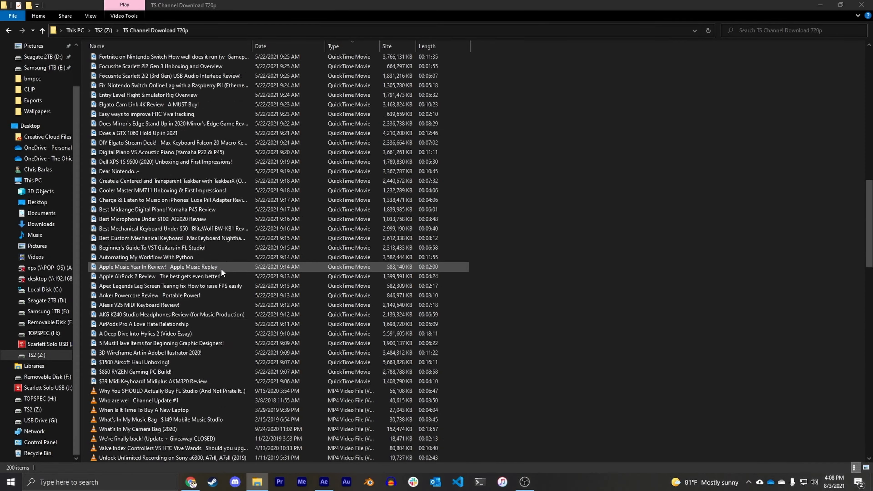
pyautogui.scroll(-3)
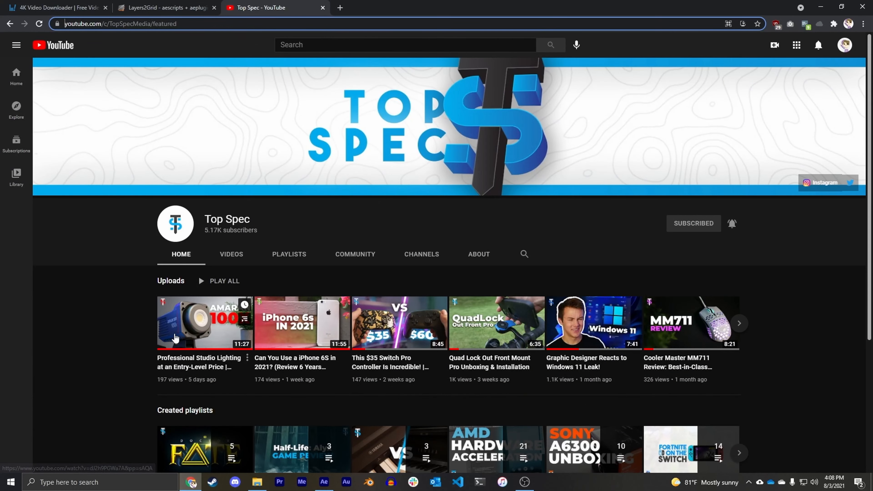
# Step: On the Layers2Grid aescripts page, set the Name Your Own Price amount to 0
pyautogui.click(166, 7)
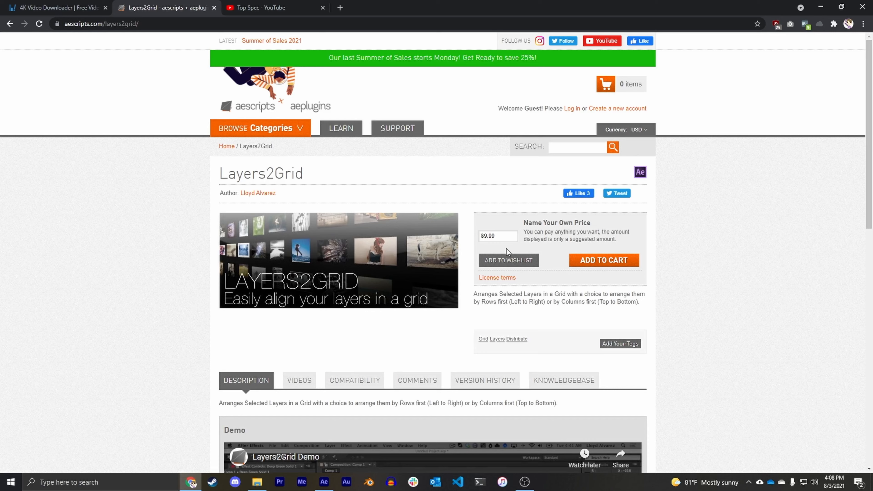
pyautogui.click(497, 235)
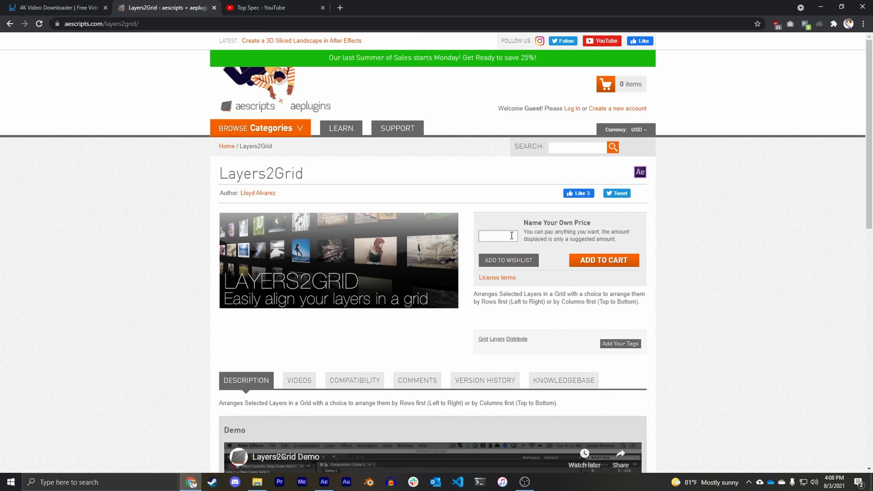
pyautogui.write('0')
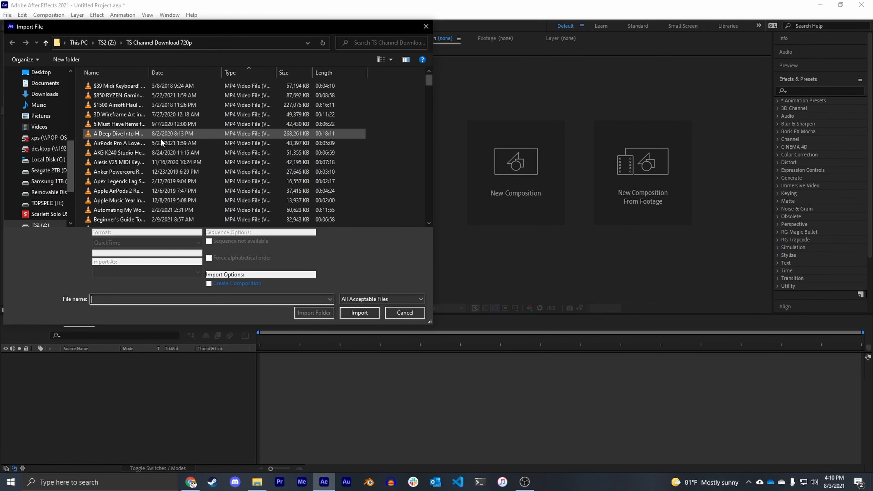
# Step: Select four QuickTime videos from the channel download folder for import
pyautogui.scroll(-3)
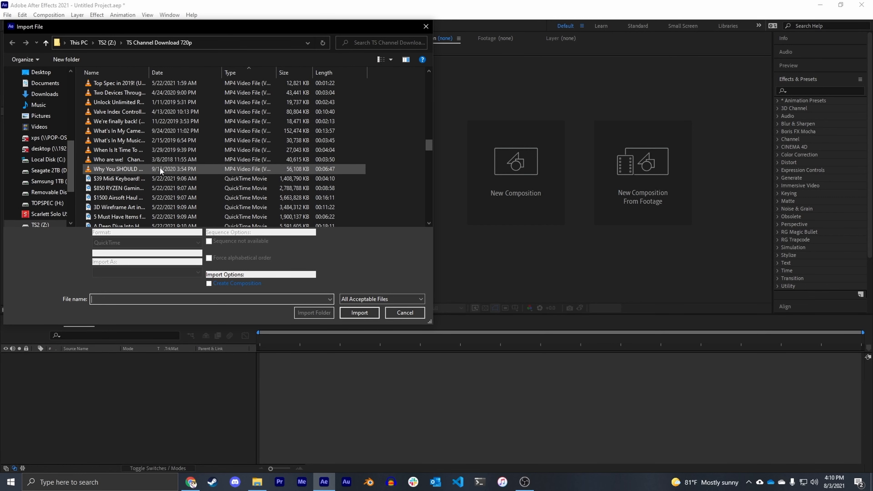
pyautogui.scroll(-3)
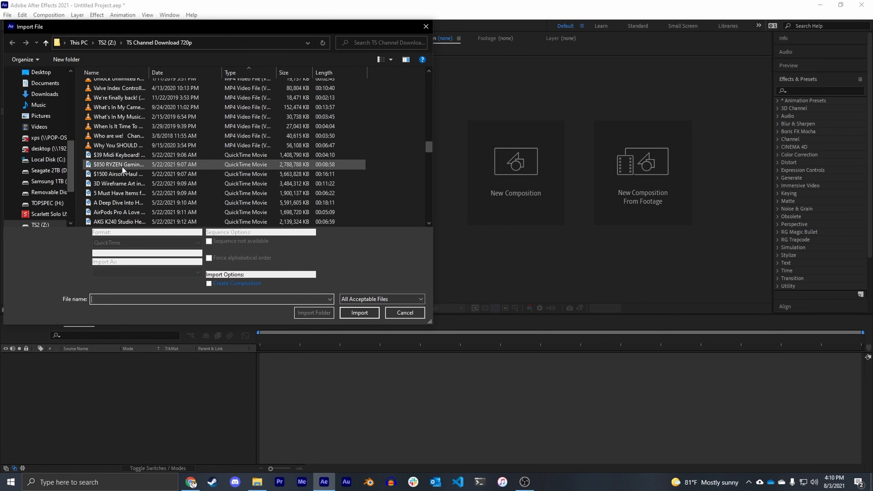
pyautogui.click(118, 193)
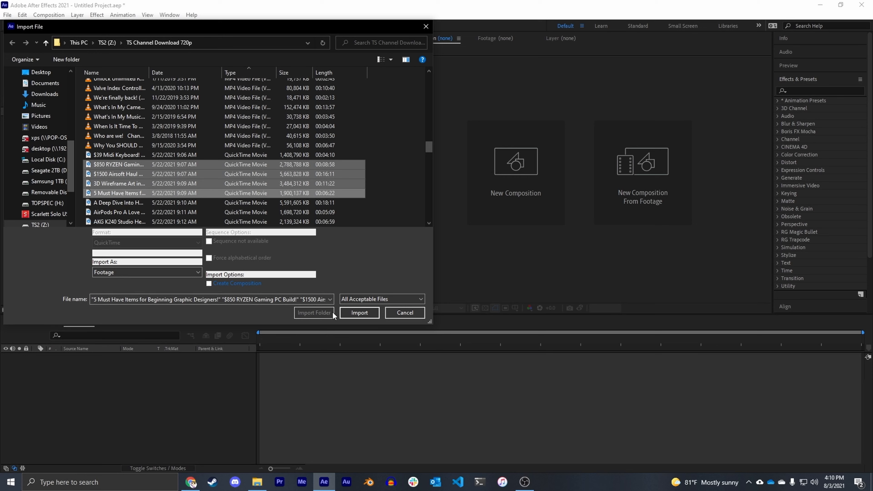
pyautogui.click(359, 312)
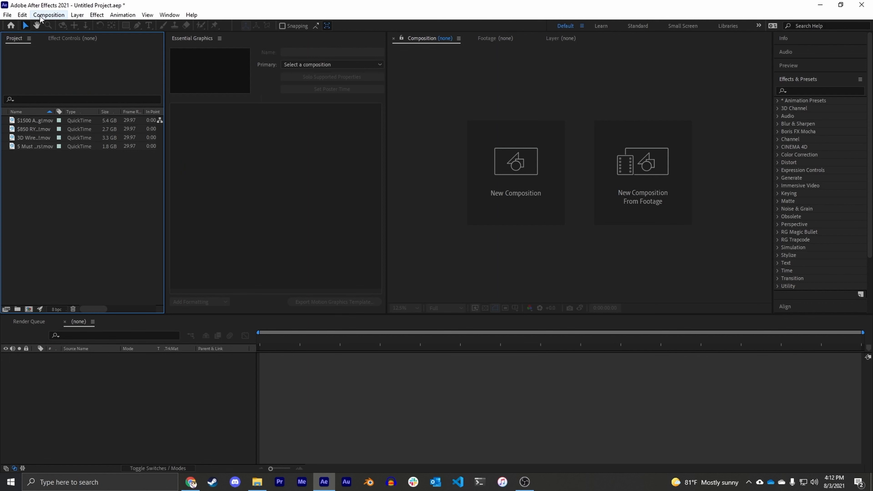
# Step: Create a new composition using the UHD 4K 29.97 preset (3840×2160)
pyautogui.click(514, 171)
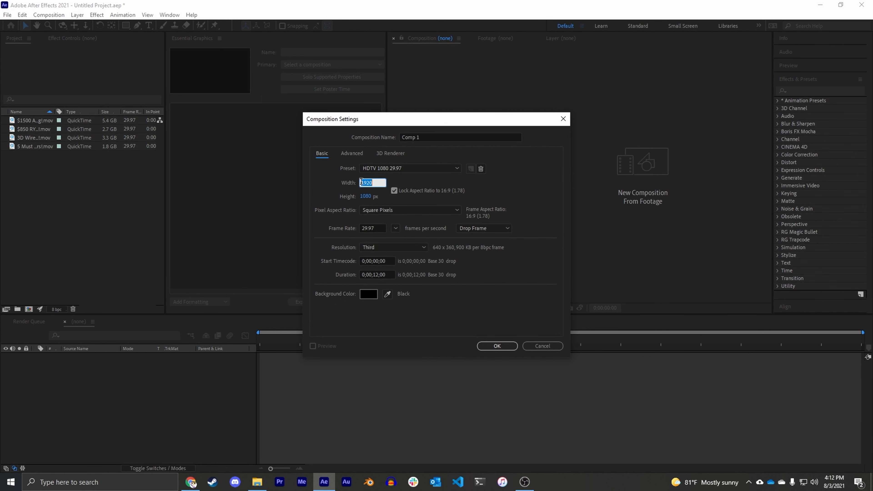
pyautogui.click(409, 168)
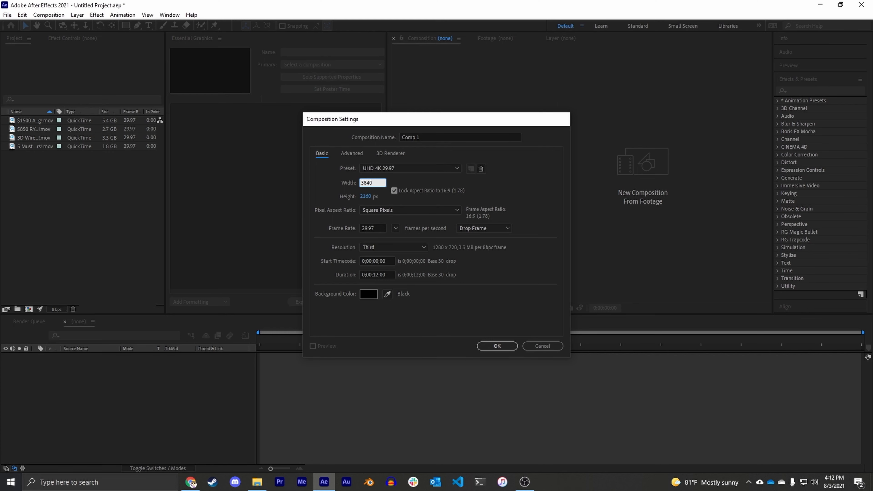
pyautogui.click(496, 346)
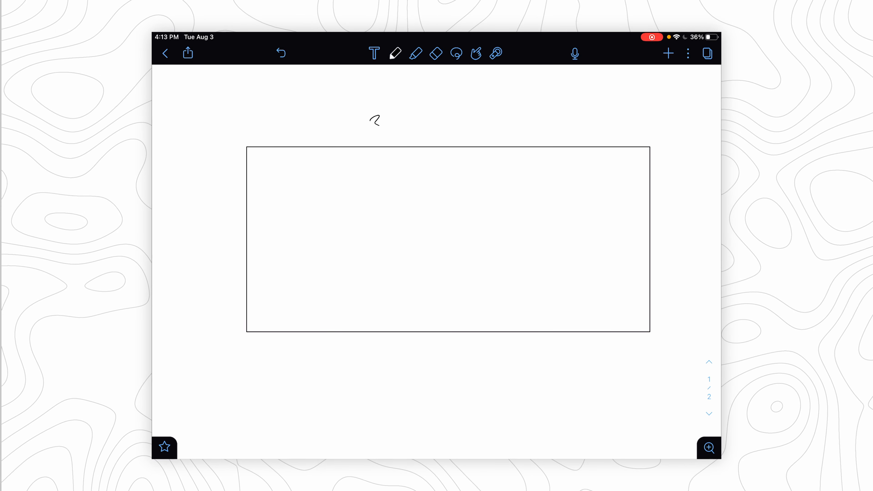
# Step: Label the frame 3840 wide and split it into quarters with red cross lines
pyautogui.moveTo(368, 122); pyautogui.dragTo(412, 120)
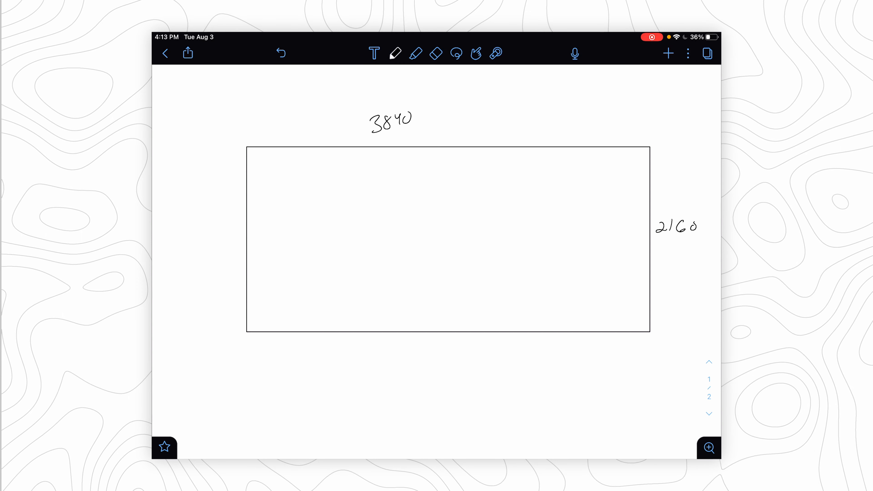
pyautogui.click(395, 53)
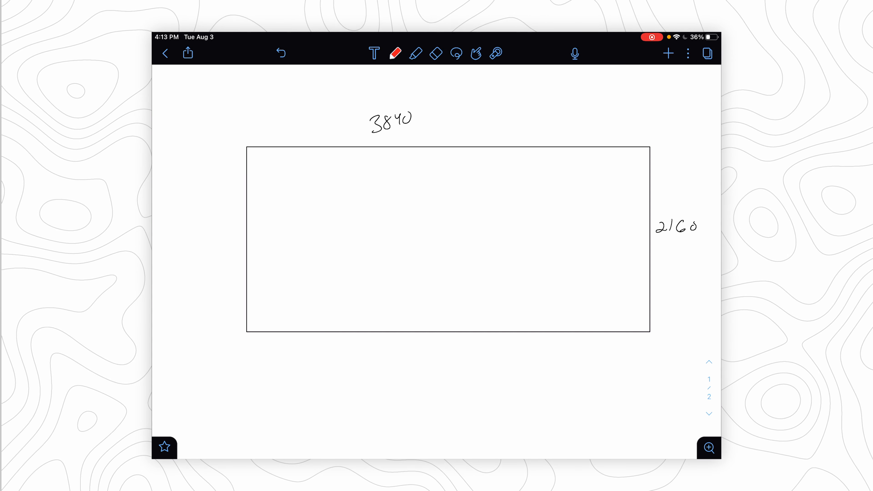
pyautogui.moveTo(178, 236); pyautogui.dragTo(666, 240)
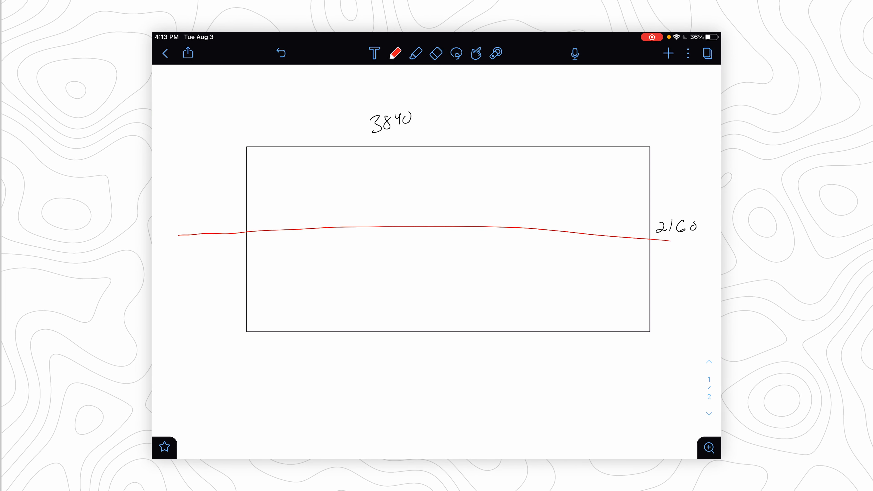
pyautogui.moveTo(429, 103); pyautogui.dragTo(442, 384)
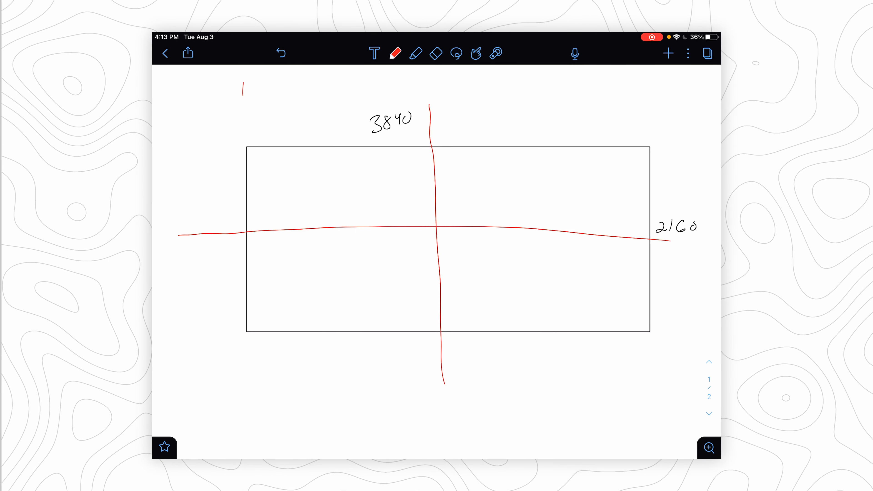
# Step: Mark the half-frame dimensions 1920 and 1080 on the sketch
pyautogui.moveTo(244, 88); pyautogui.dragTo(422, 87)
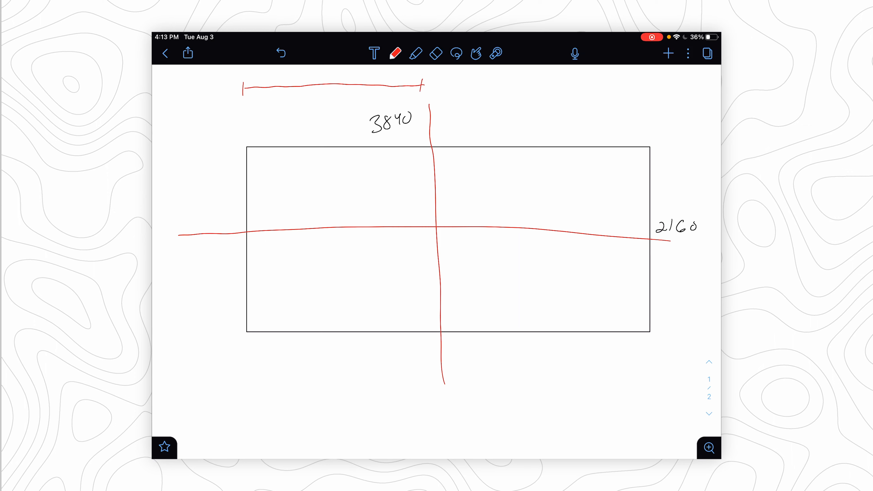
pyautogui.write('19')
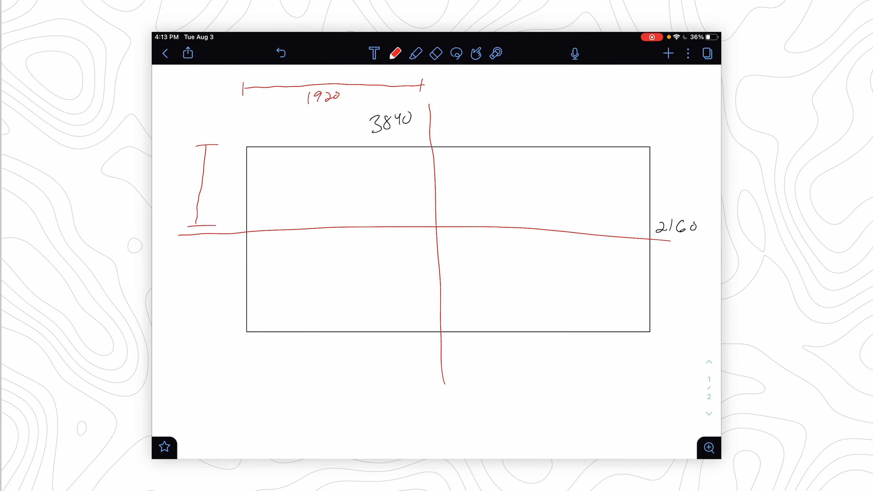
pyautogui.write('1080')
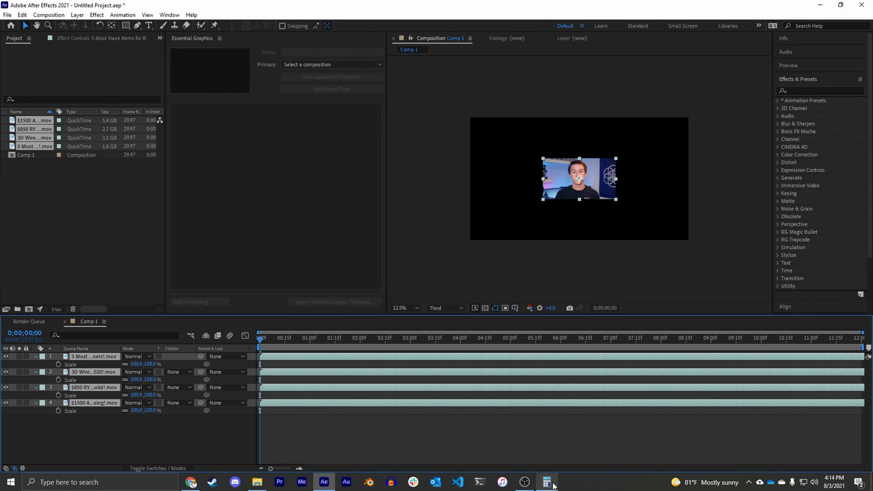
# Step: Check 1920 ÷ 1280 = 1.5 in Calculator, then return to the composition
pyautogui.click(546, 482)
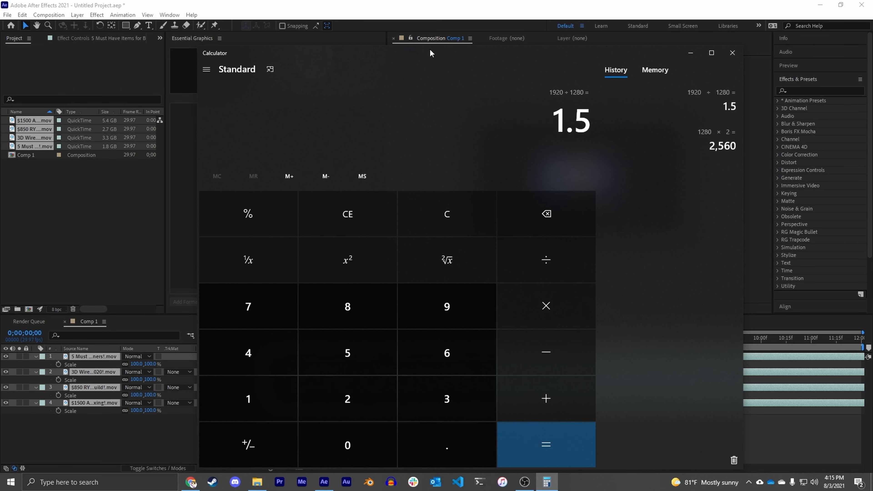
pyautogui.click(732, 52)
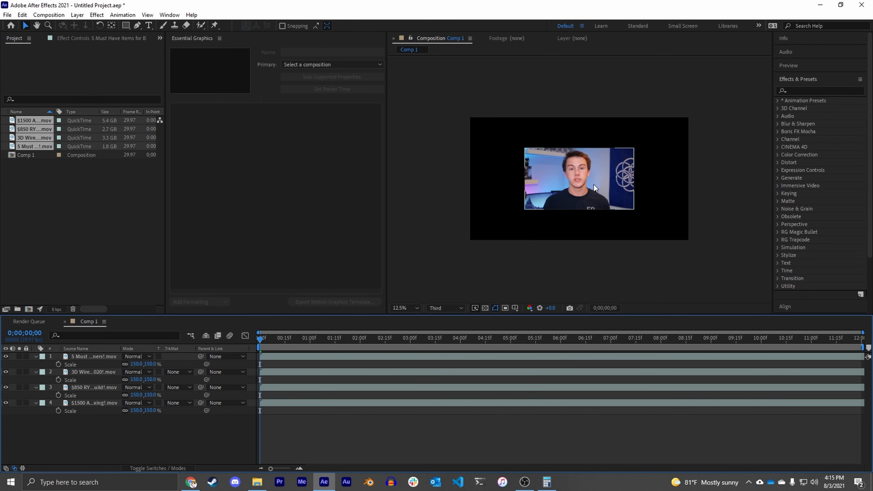
pyautogui.moveTo(529, 201)
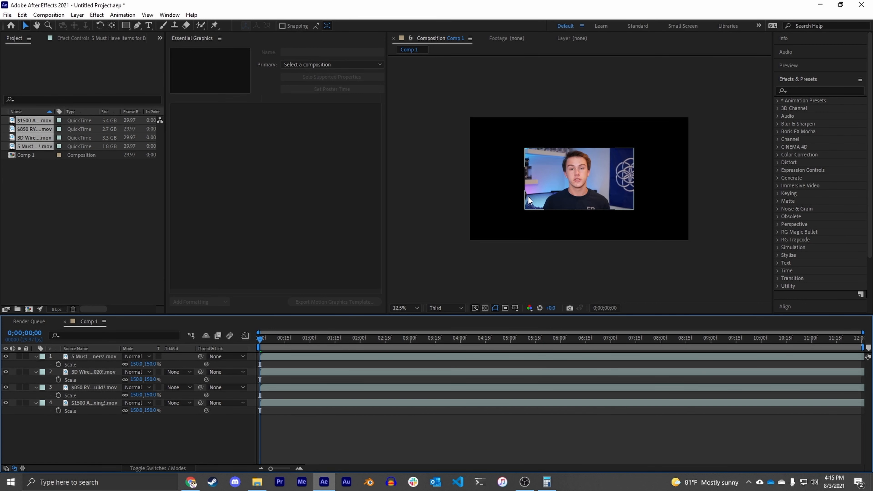
pyautogui.moveTo(636, 212)
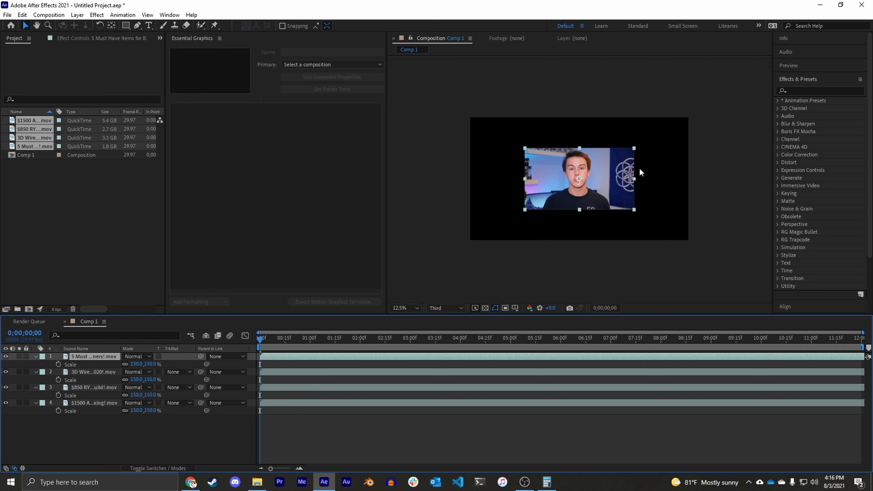
pyautogui.moveTo(596, 209)
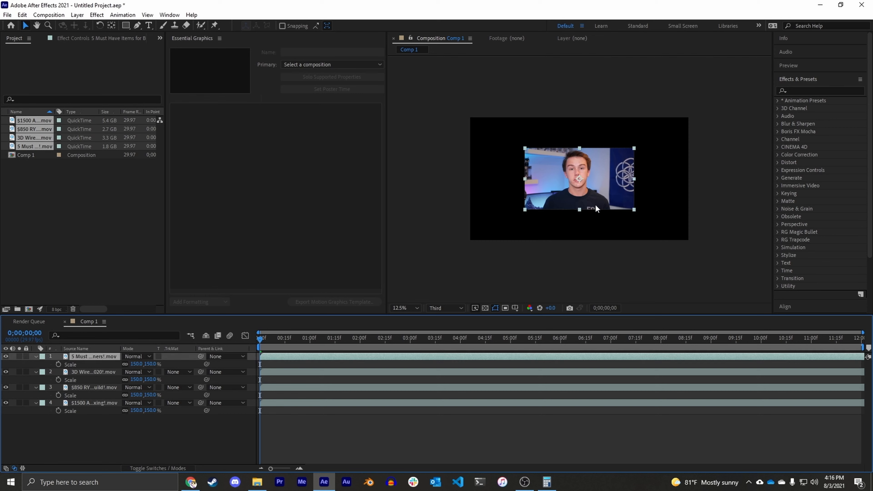
pyautogui.moveTo(633, 205)
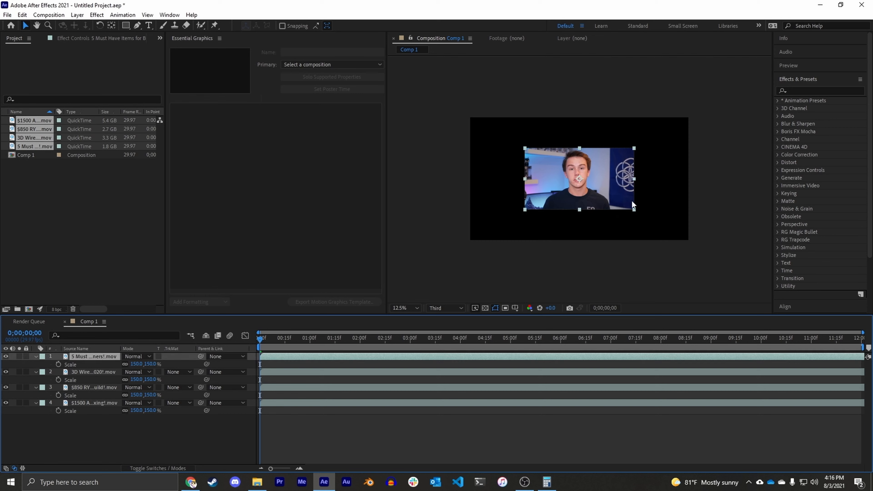
pyautogui.moveTo(504, 131)
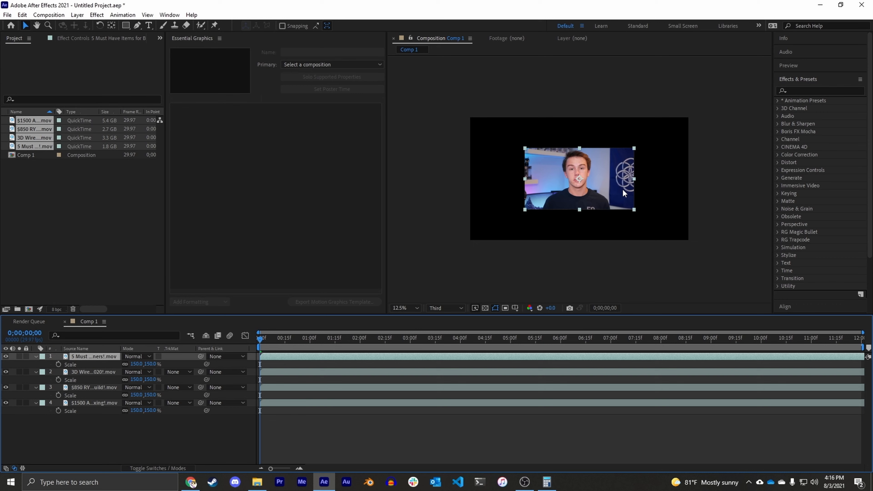
pyautogui.moveTo(575, 146)
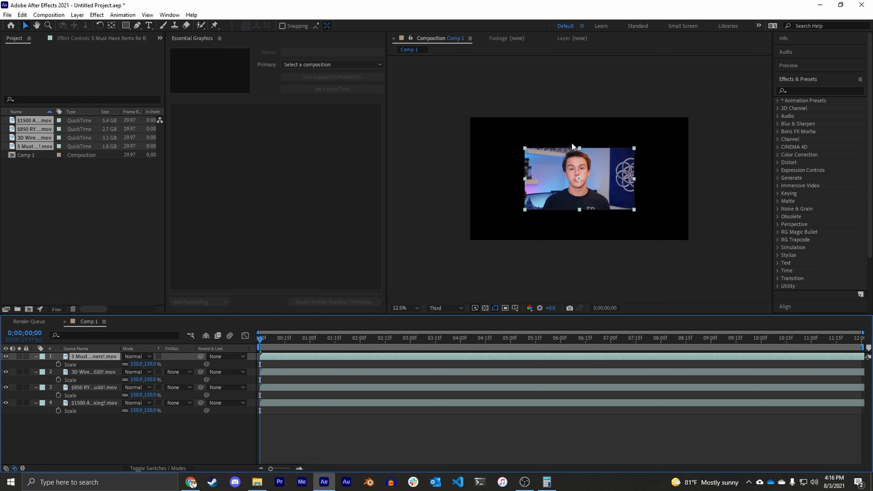
pyautogui.moveTo(514, 148)
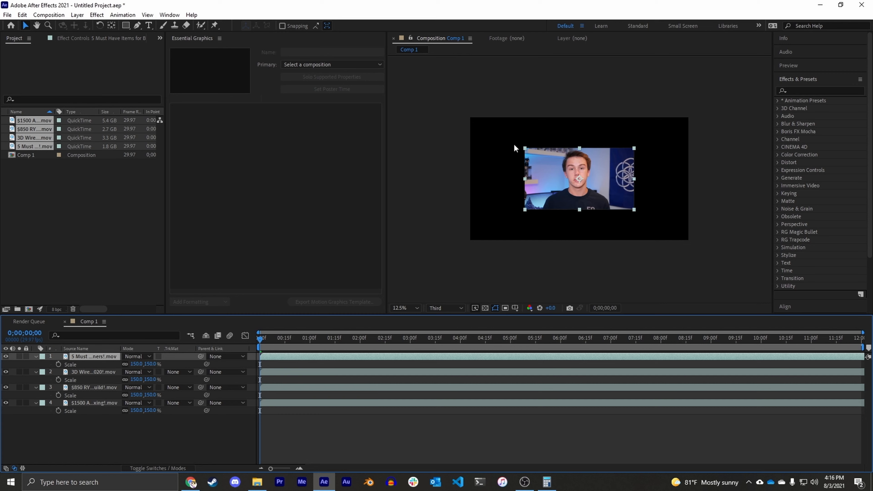
pyautogui.moveTo(585, 180)
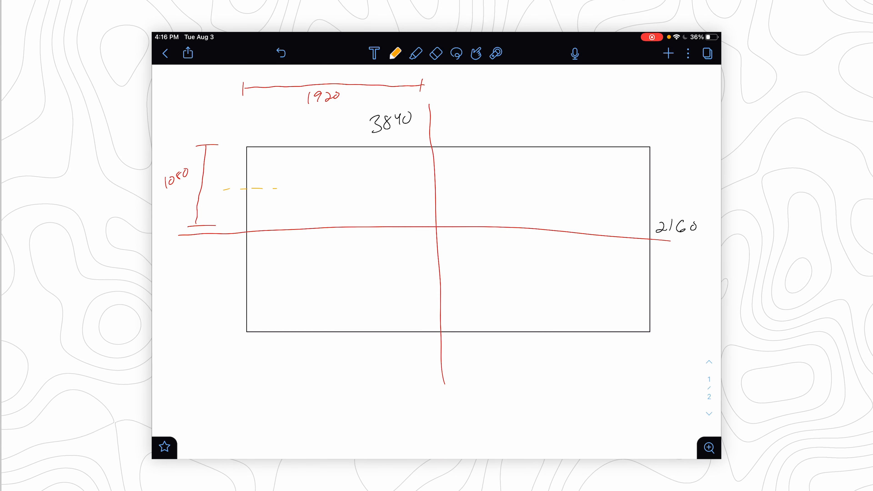
# Step: Draw a dashed yellow highlighter guide at the 1080 height toward the centre line
pyautogui.moveTo(267, 189); pyautogui.dragTo(446, 190)
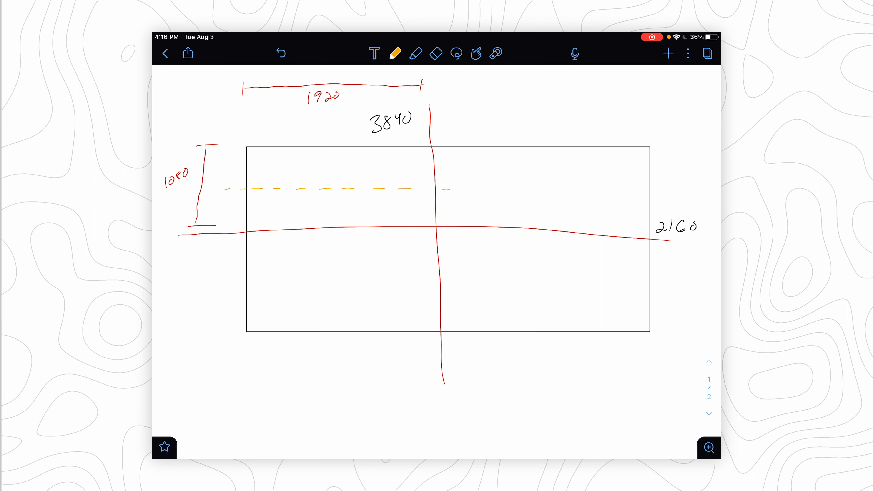
pyautogui.moveTo(338, 136); pyautogui.dragTo(338, 217)
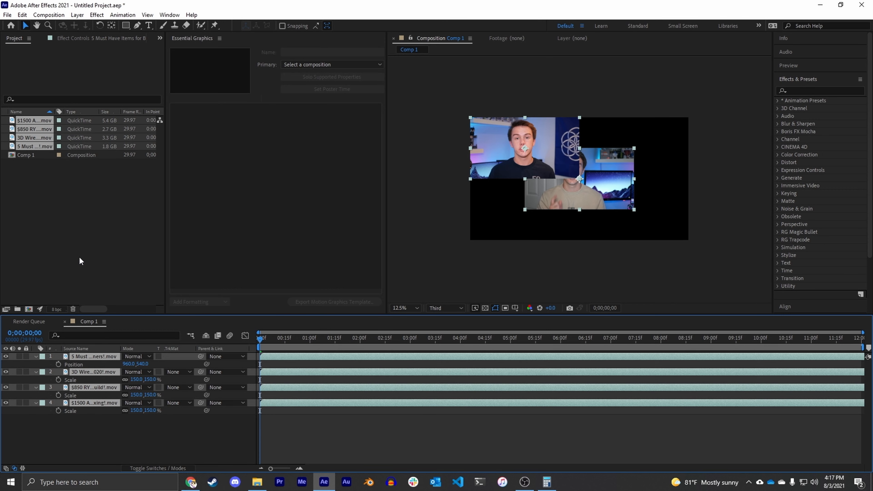
# Step: Bring up the File > Scripts list showing Layers2Grid.jsx
pyautogui.click(7, 14)
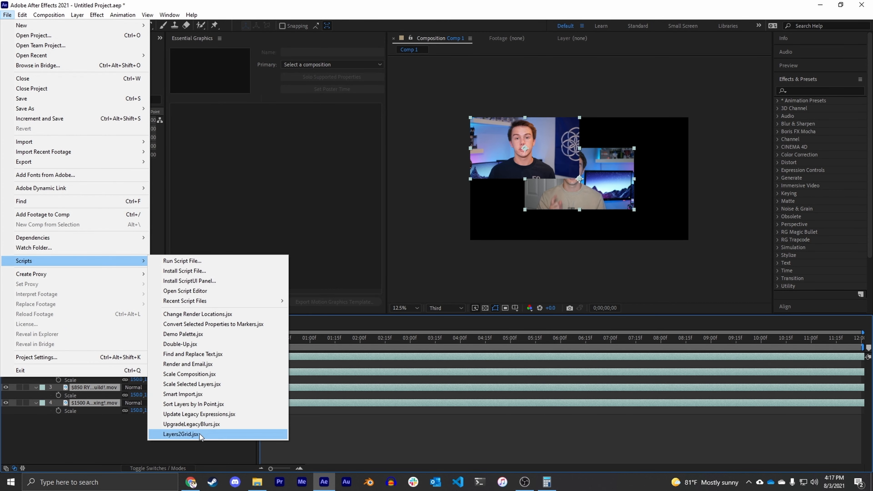
# Step: Run Layers2Grid by rows with 2 rows and 0 spacing to build the 2x2 grid
pyautogui.click(179, 434)
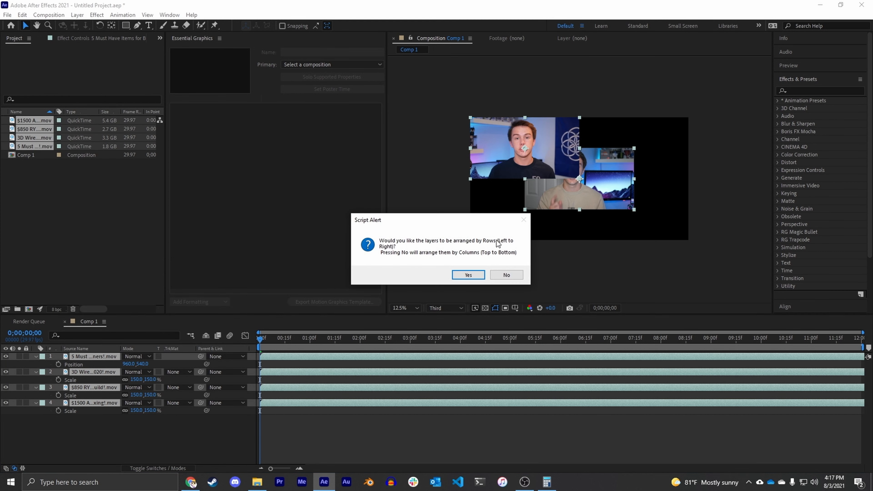
pyautogui.click(467, 274)
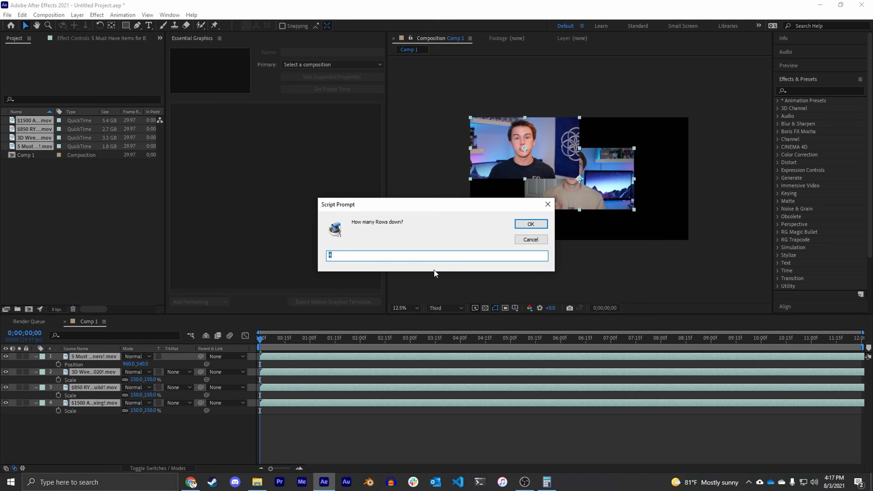
pyautogui.write('2')
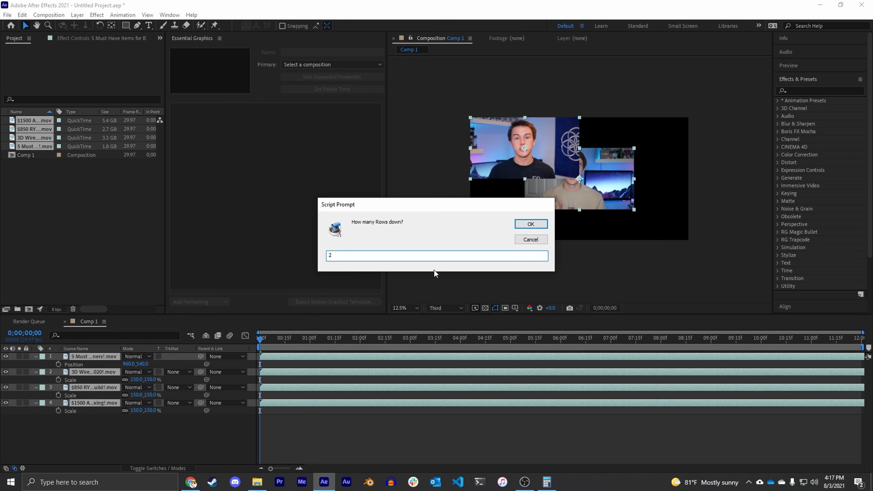
pyautogui.click(529, 224)
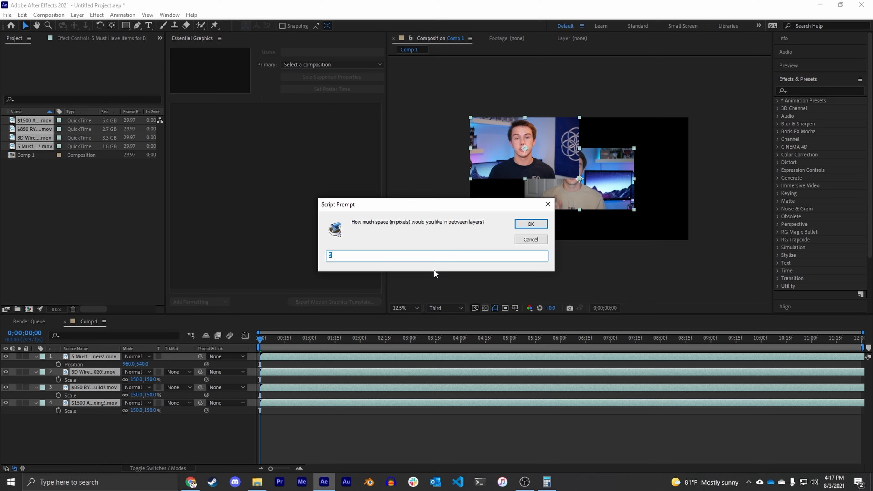
pyautogui.click(529, 223)
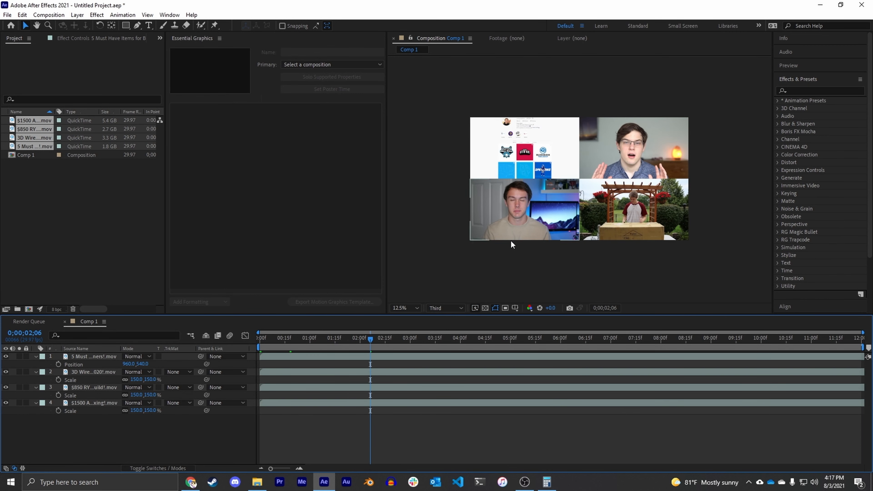
pyautogui.moveTo(568, 210)
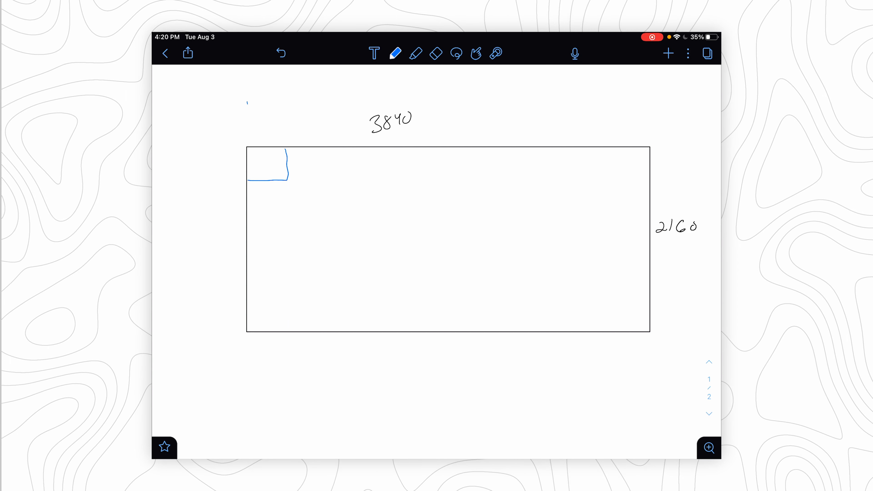
# Step: Write the cell width 384 above the sketched corner cell
pyautogui.moveTo(248, 103); pyautogui.dragTo(267, 106)
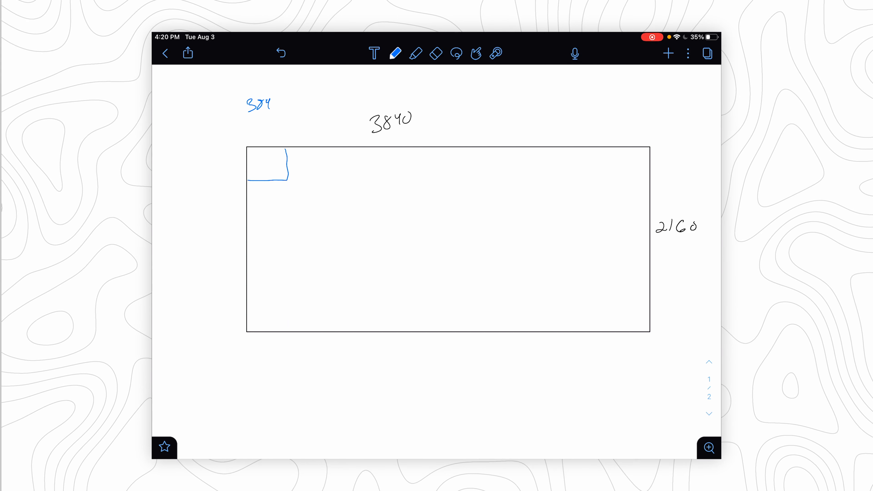
pyautogui.write('280')
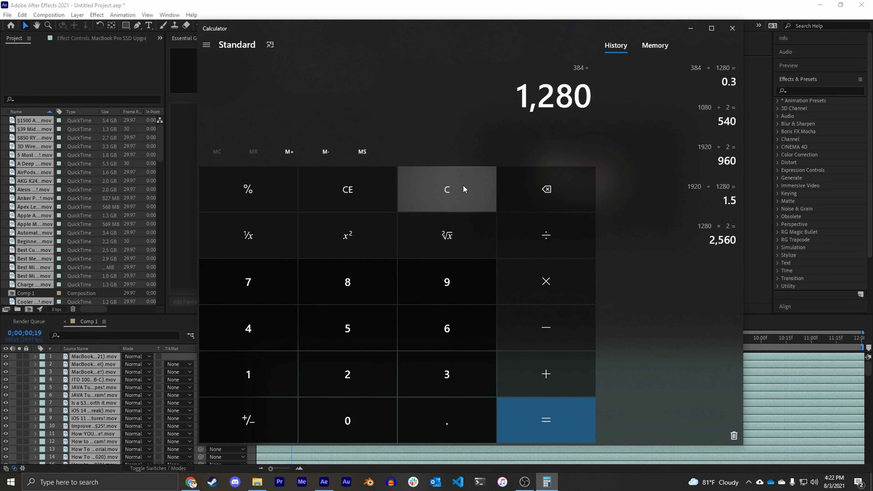
# Step: Clear the calculator after computing 384 ÷ 1280 = 0.3
pyautogui.click(545, 420)
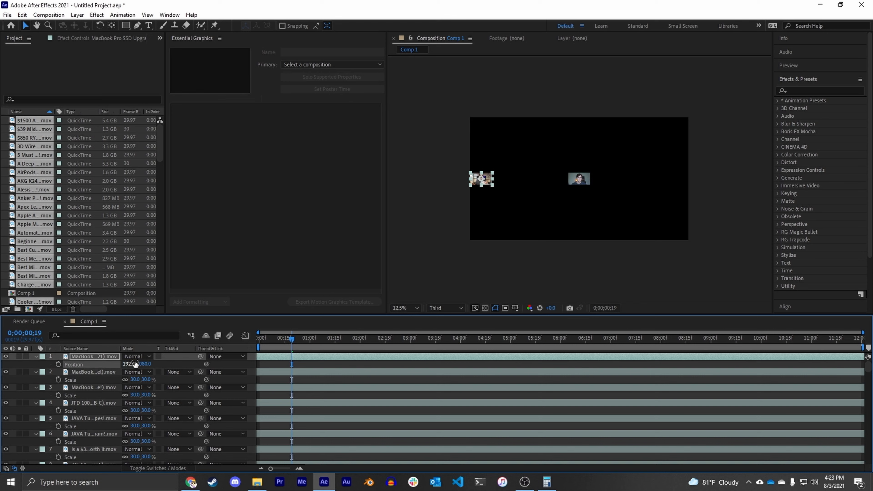
# Step: Set layer 1's position to 192,108, select all layers and launch Layers2Grid
pyautogui.click(144, 364)
pyautogui.write('108')
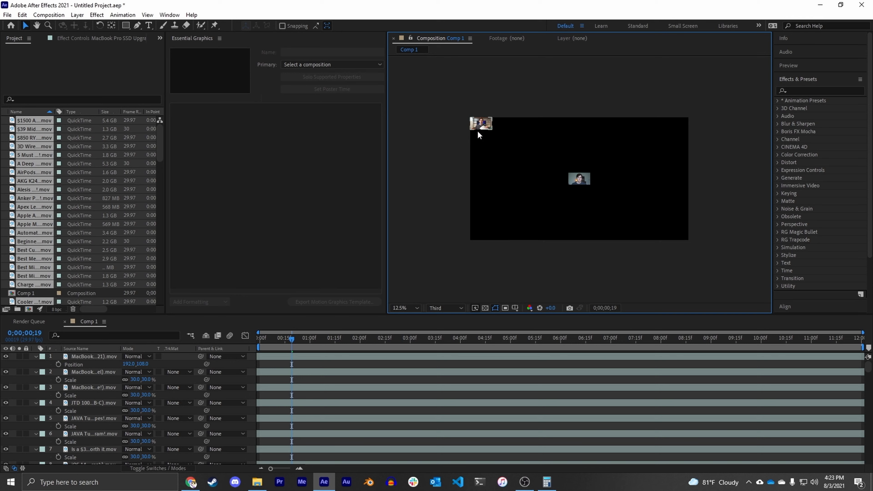
pyautogui.click(93, 357)
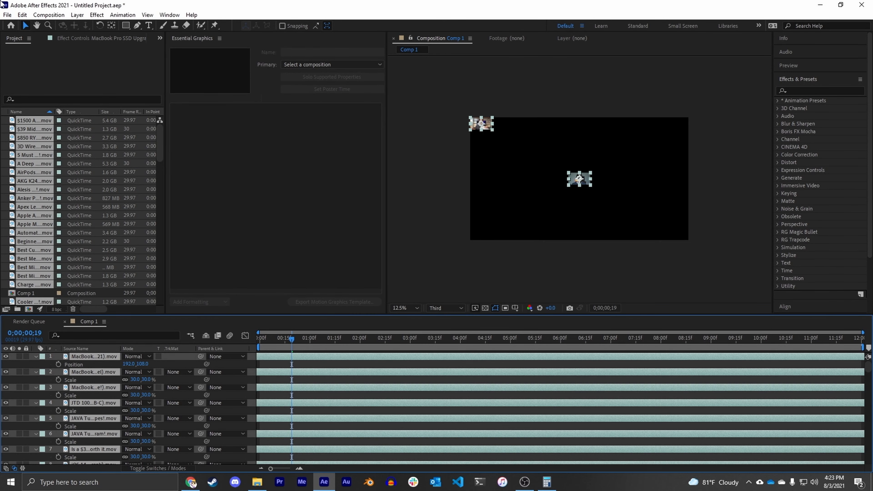
pyautogui.click(8, 15)
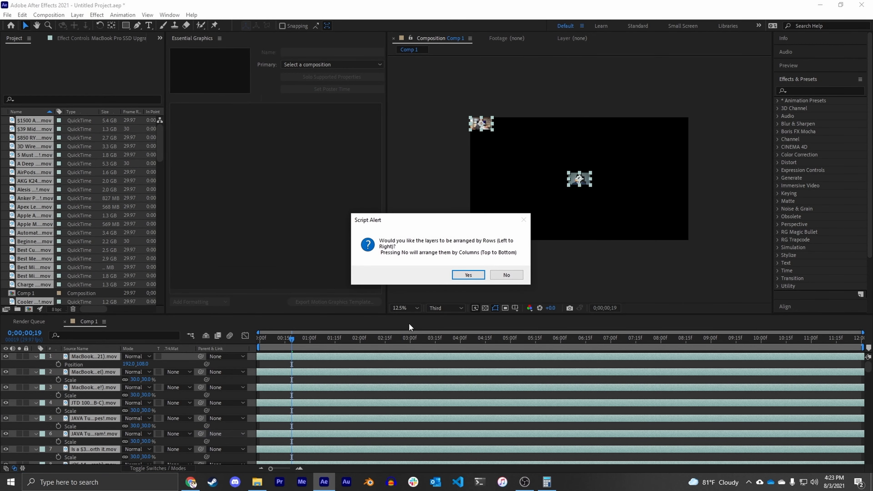
# Step: Run Layers2Grid by rows with 10 rows and 0 spacing to build the 10x10 grid
pyautogui.click(467, 274)
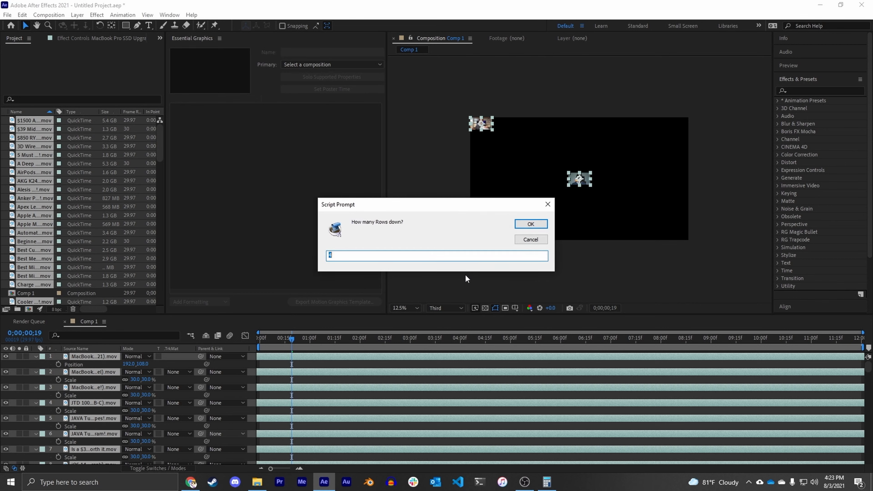
pyautogui.moveTo(446, 268)
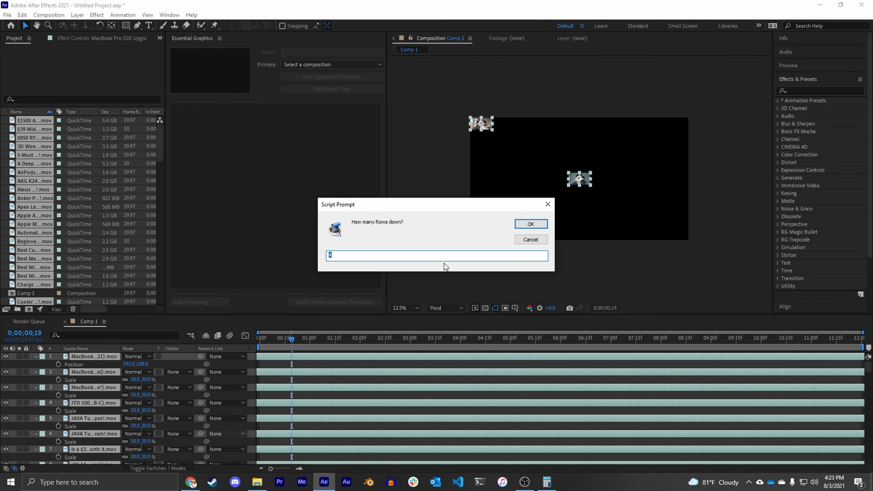
pyautogui.click(530, 223)
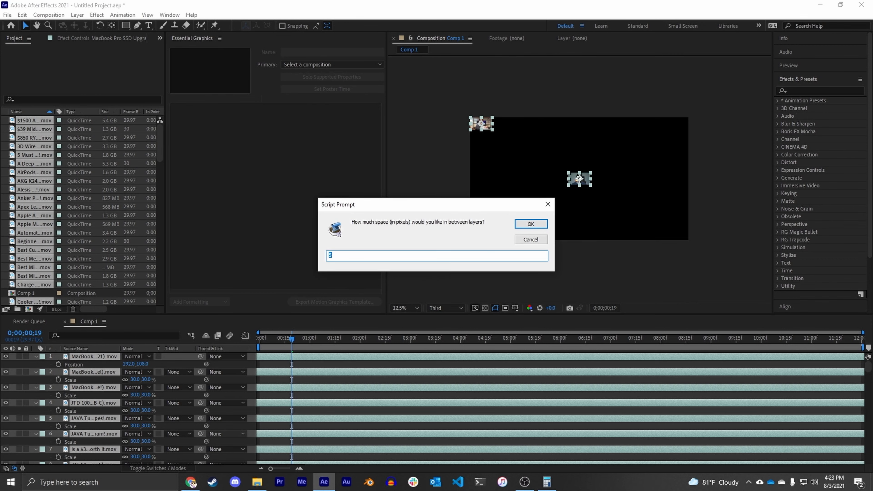
pyautogui.click(529, 223)
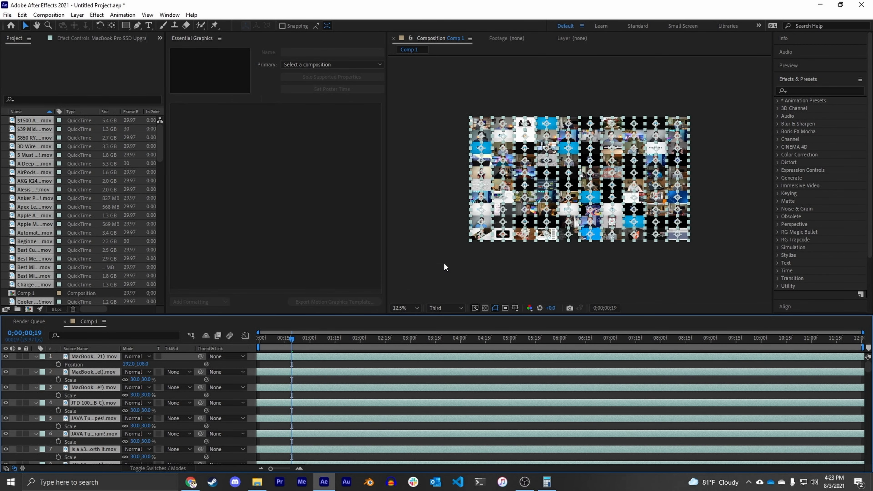